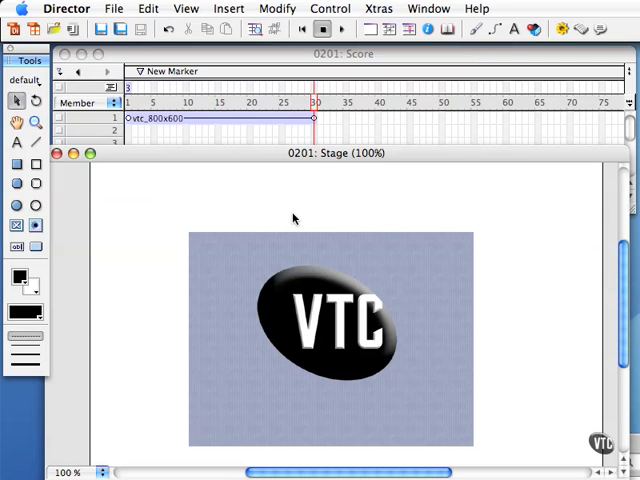
mouse_move(267, 202)
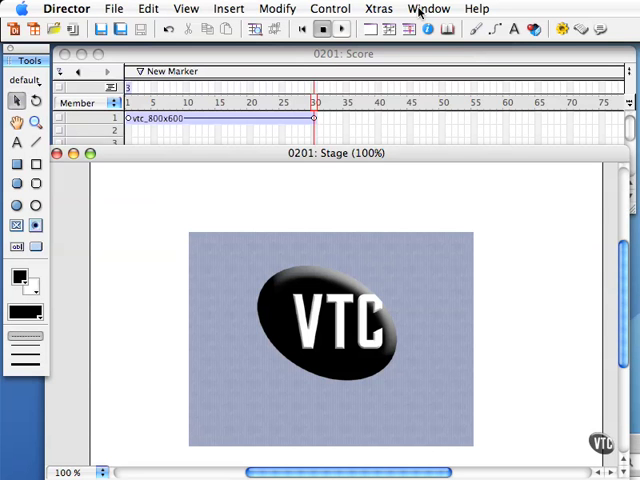
- Open the Window menu to see Control Panel and the other panels
left_click(428, 8)
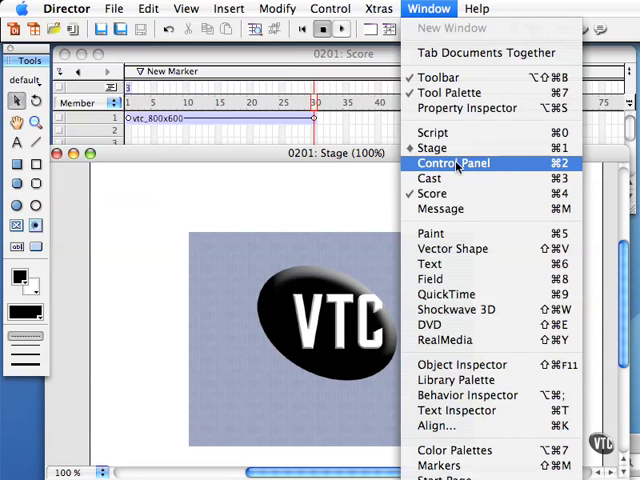
- Show the Control Panel with its playback controls and 30 fps tempo
left_click(449, 163)
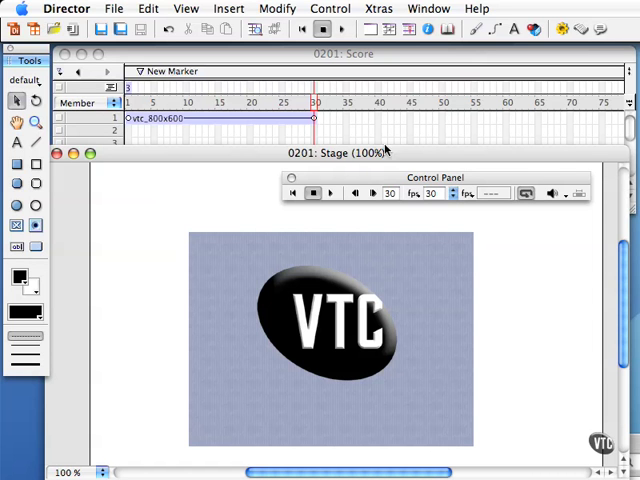
mouse_move(336, 171)
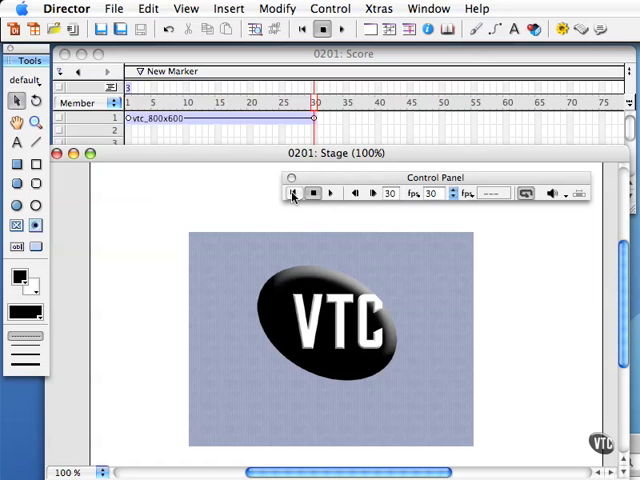
- Rewind the VTC logo movie to frame 1 and play it through
left_click(292, 193)
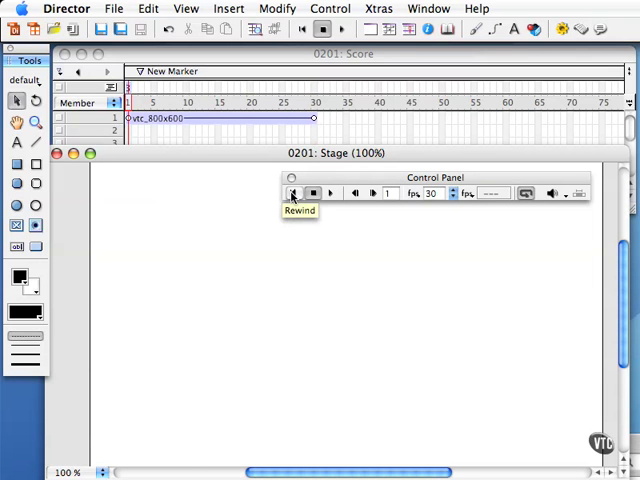
mouse_move(330, 194)
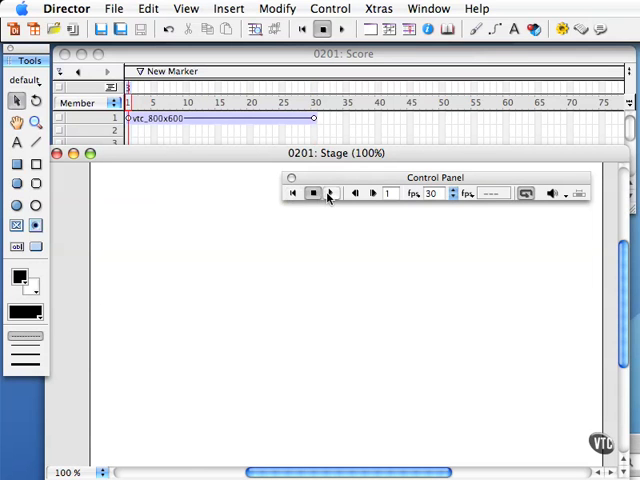
left_click(331, 193)
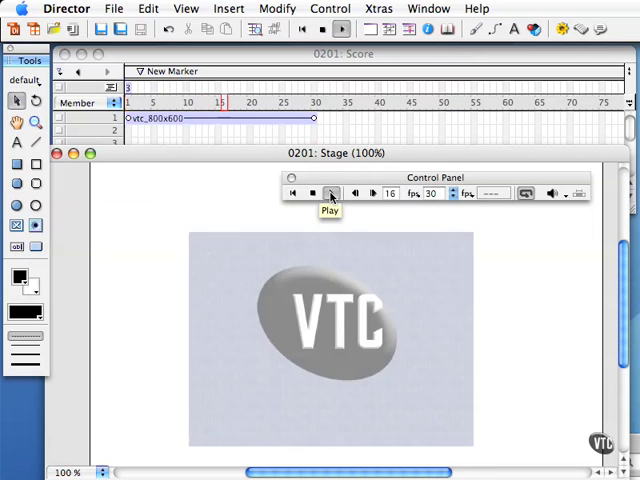
left_click(331, 193)
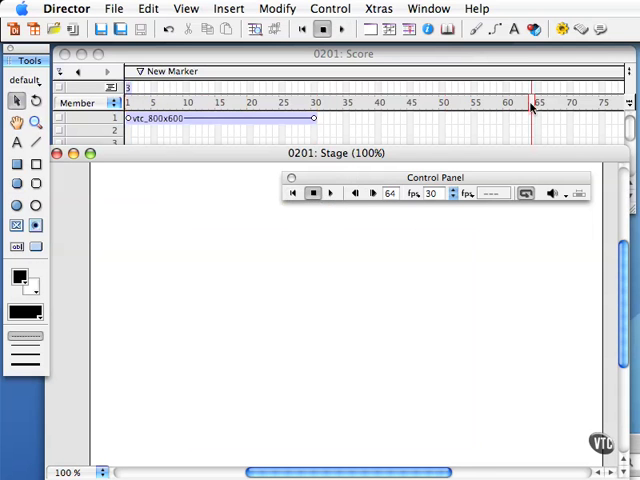
left_click(330, 193)
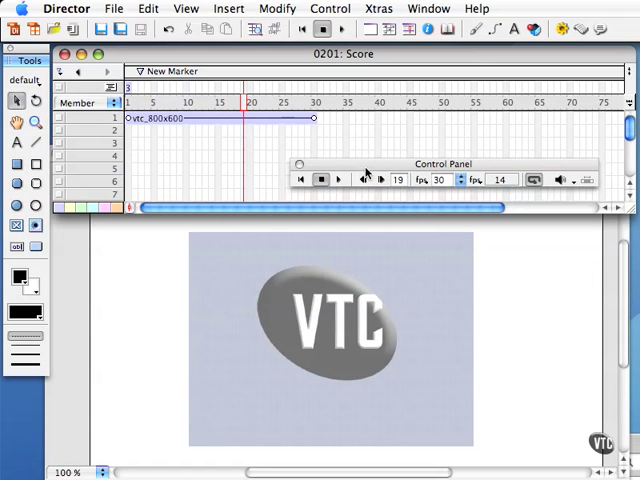
mouse_move(366, 179)
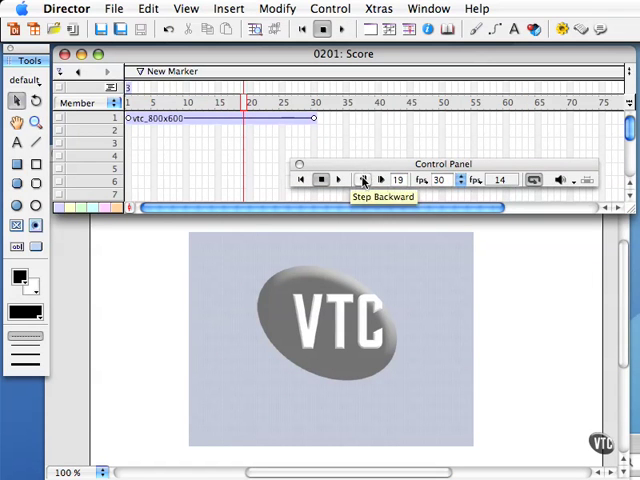
- Step backward to frame 1, then step forward past the sprite's end
left_click(364, 179)
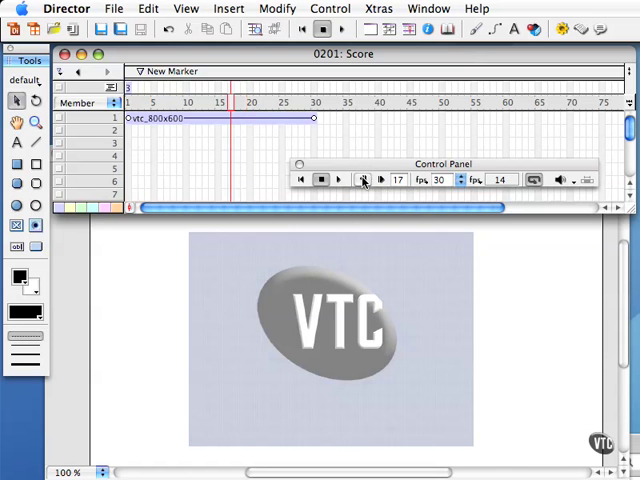
left_click(364, 179)
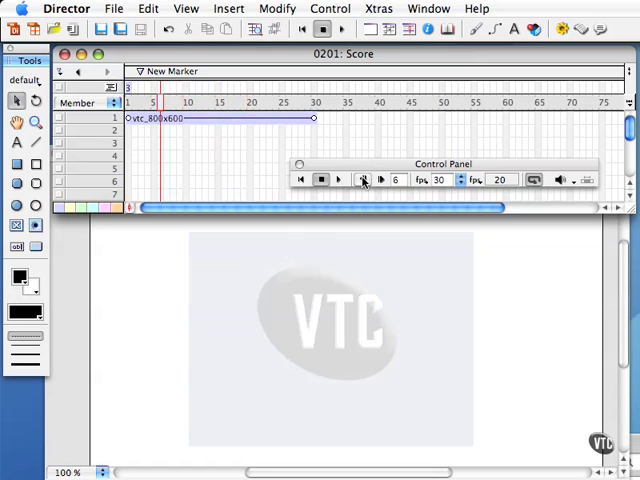
left_click(364, 179)
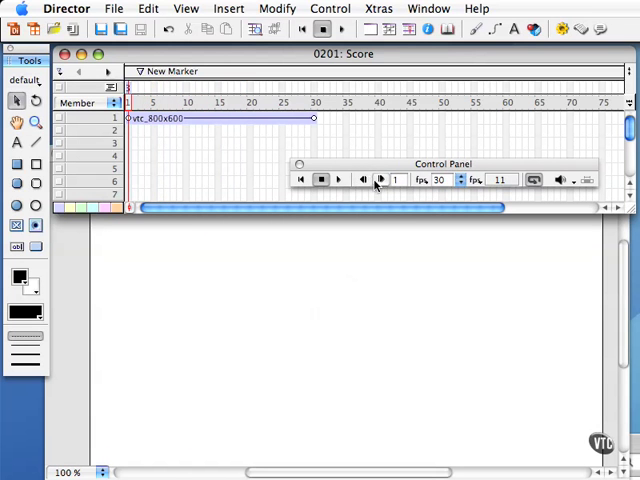
left_click(379, 180)
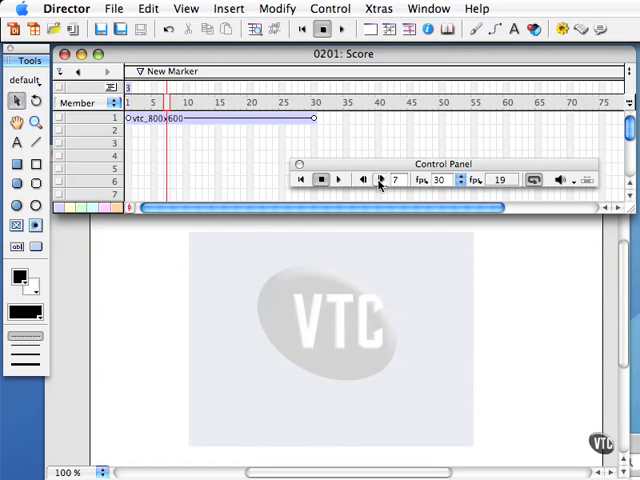
left_click(338, 179)
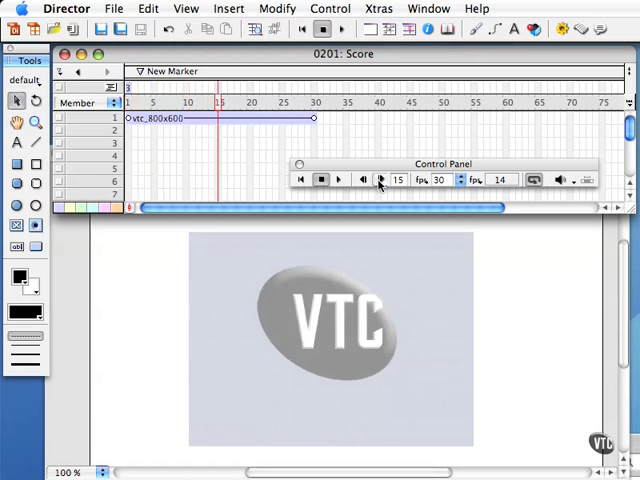
left_click(320, 180)
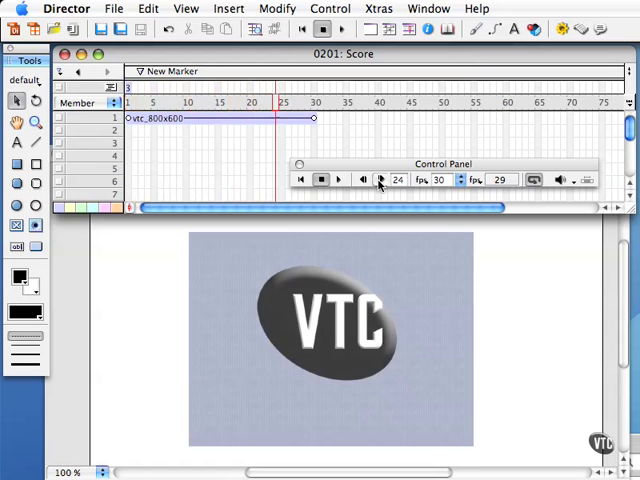
left_click(379, 180)
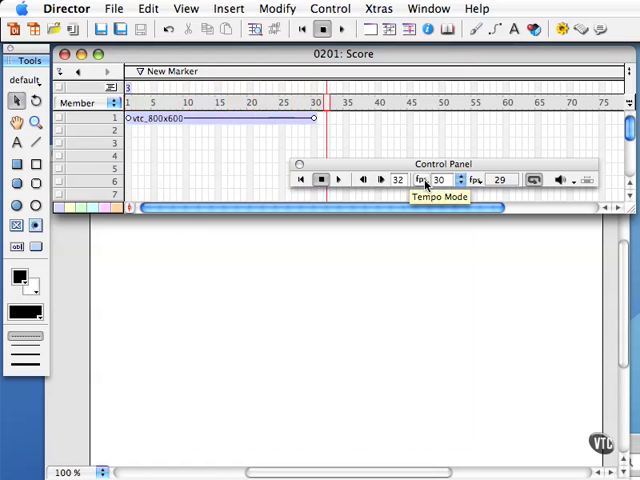
- Keep tempo mode at Frames Per Second and lower the tempo from 30 toward 1 fps
left_click(424, 180)
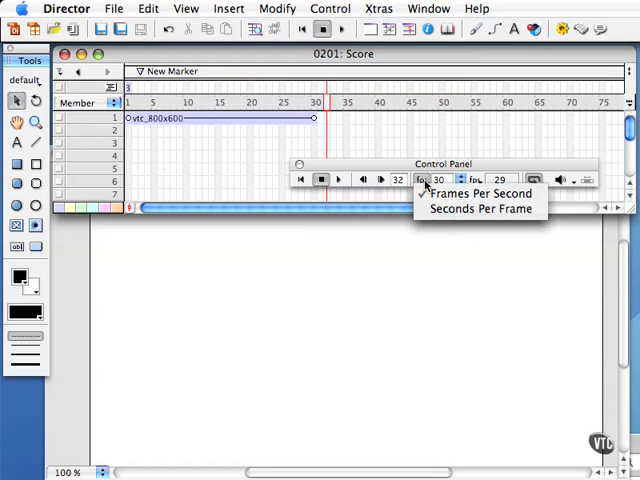
left_click(480, 208)
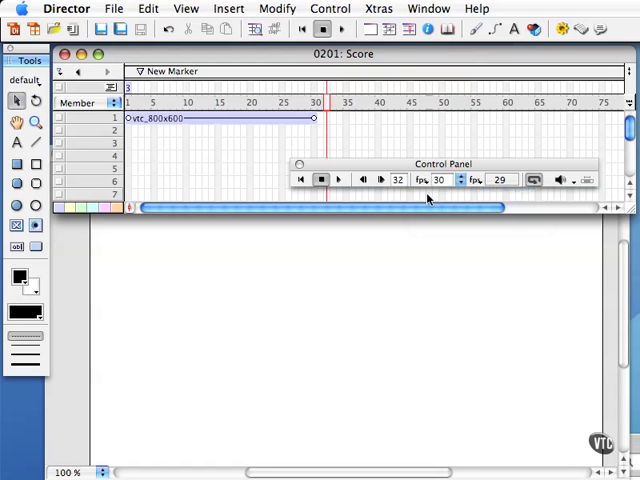
mouse_move(458, 180)
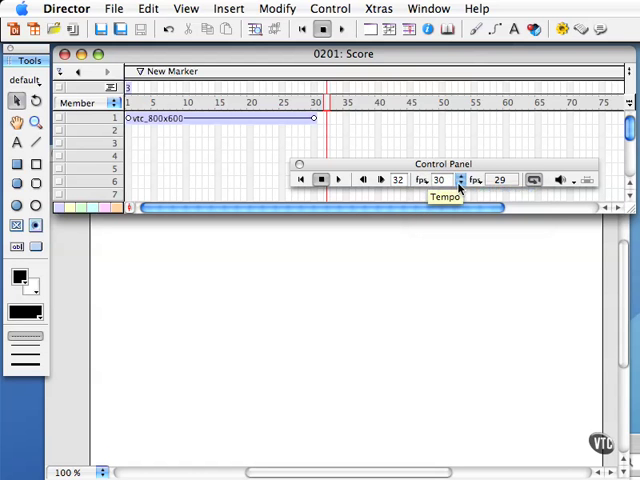
left_click(459, 184)
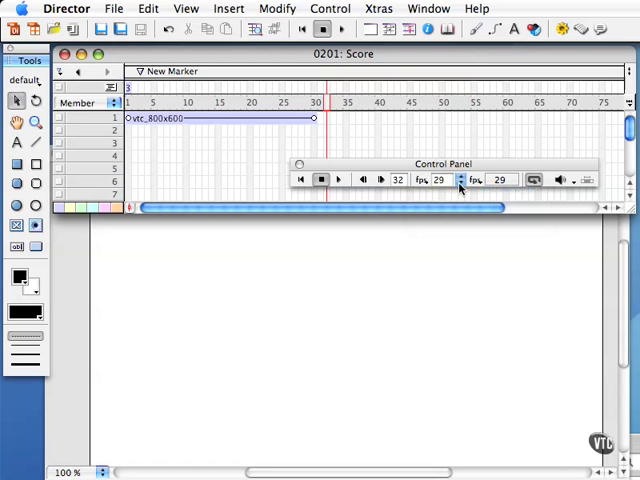
left_click(459, 184)
type("1")
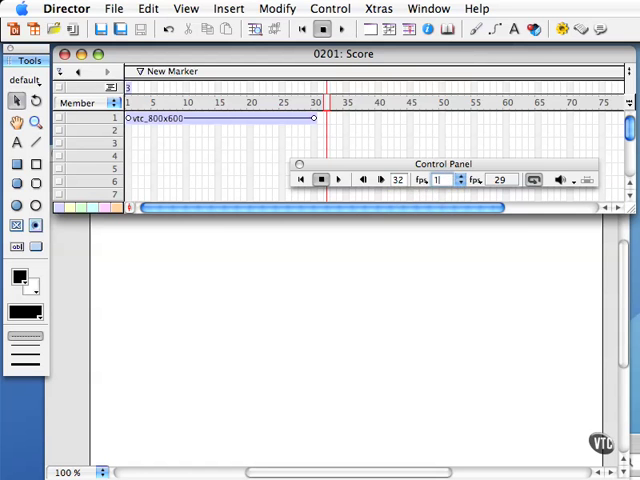
- Rewind and play the movie at the slow 1 fps tempo
left_click(300, 180)
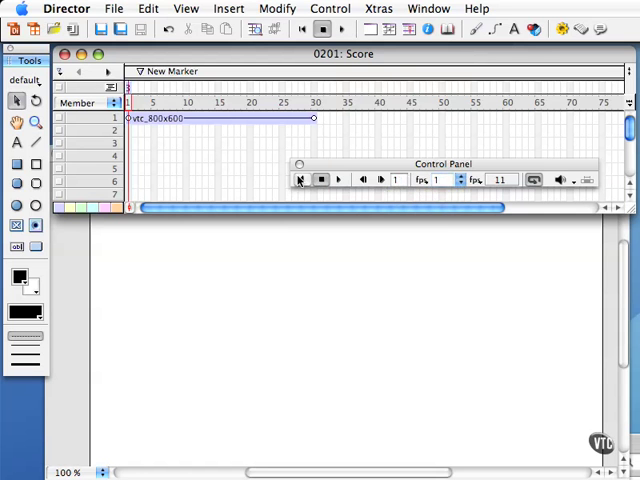
left_click(338, 179)
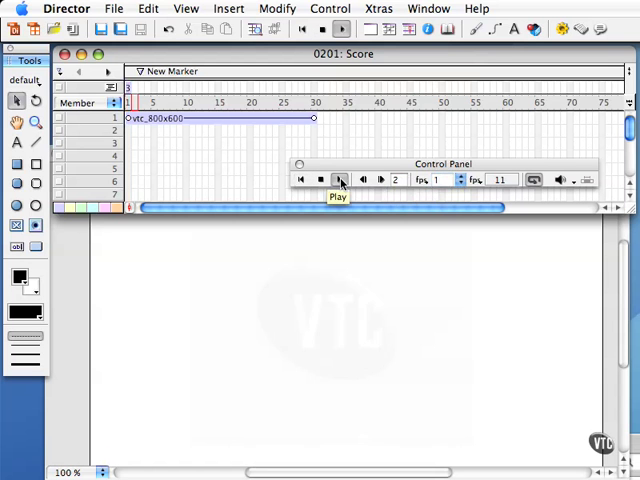
left_click(341, 180)
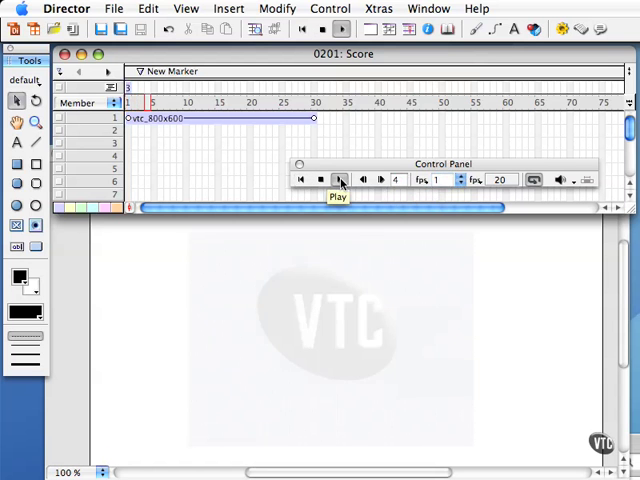
left_click(345, 180)
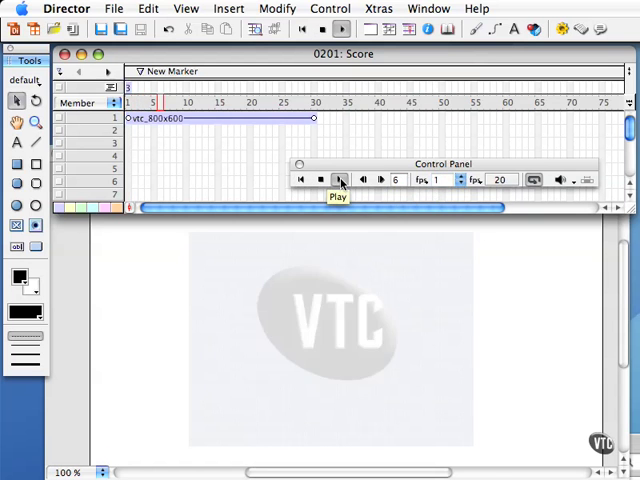
left_click(344, 179)
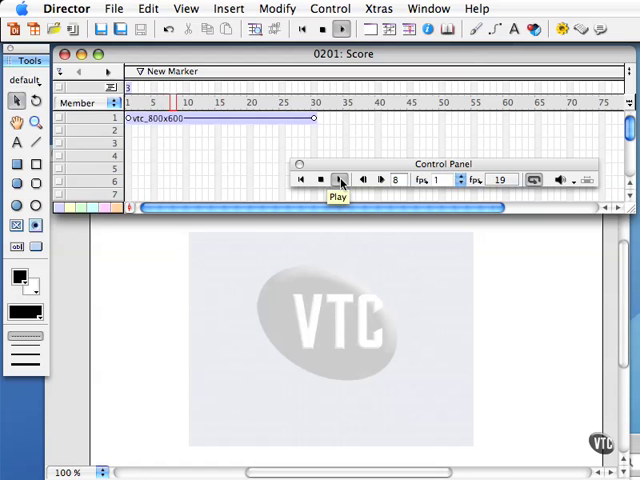
left_click(338, 180)
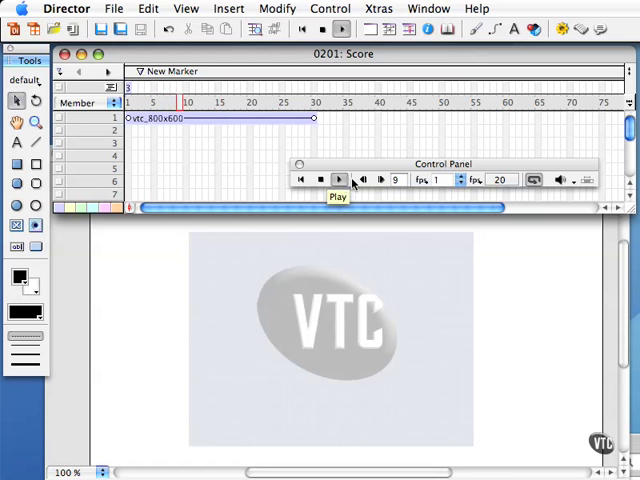
- Raise the playback tempo step by step to 15 fps and rewind
left_click(337, 179)
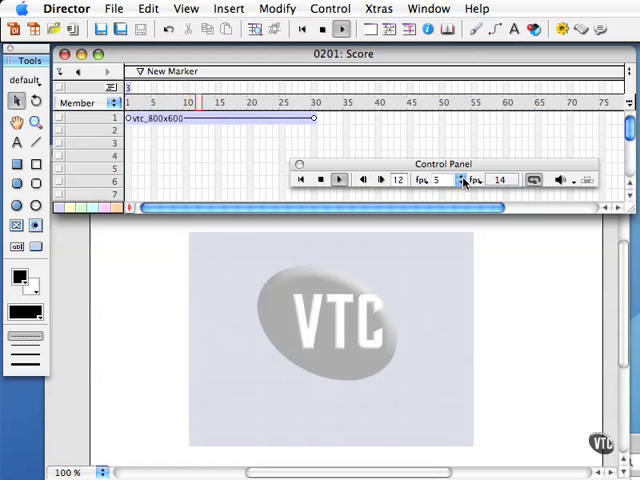
left_click(337, 180)
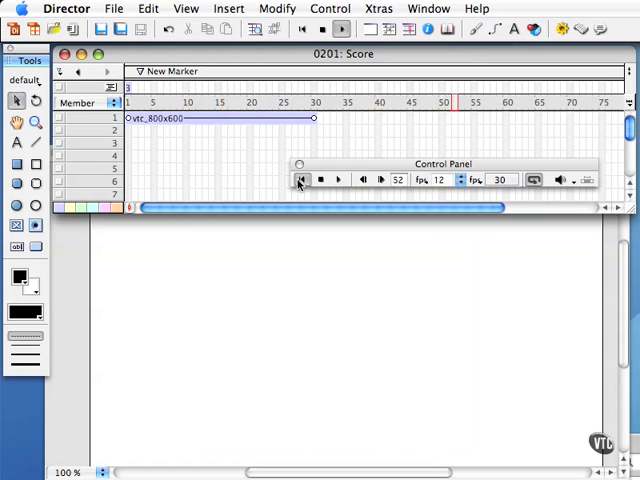
left_click(337, 179)
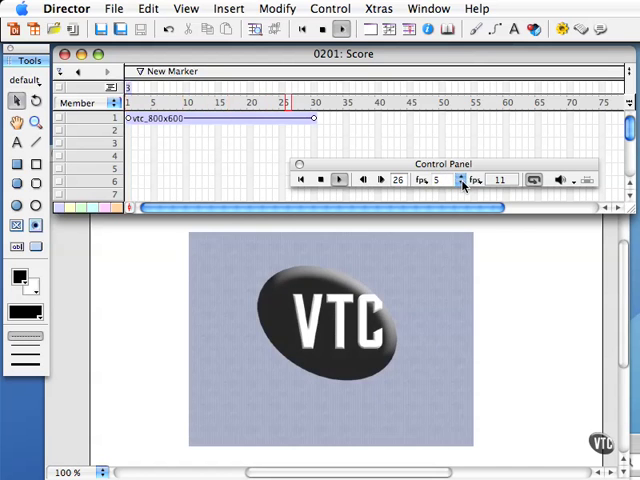
left_click(338, 180)
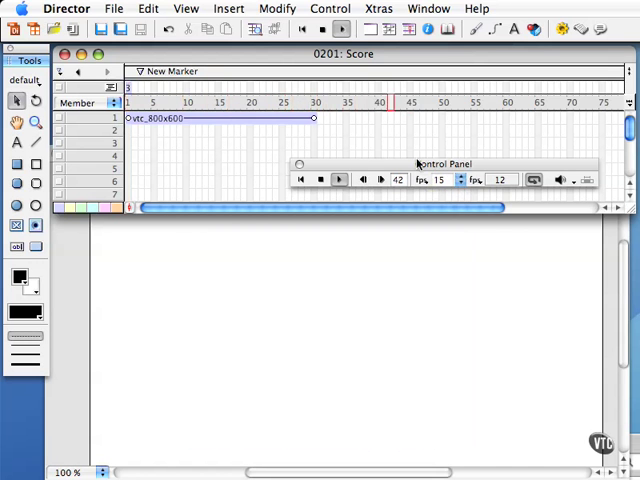
left_click(320, 180)
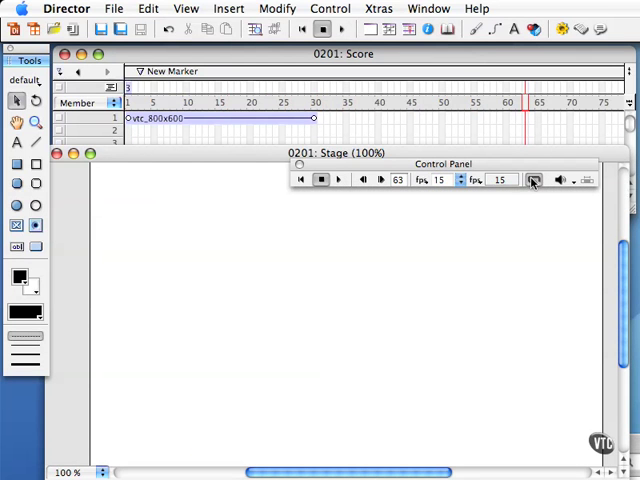
mouse_move(534, 181)
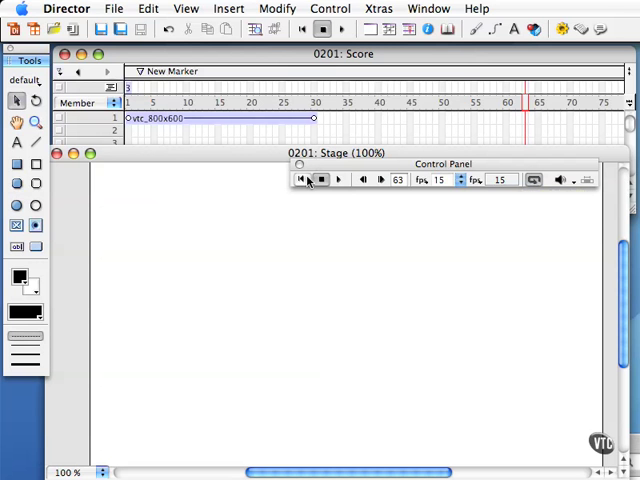
- Rewind and play the movie to watch it loop, then stop it
left_click(340, 180)
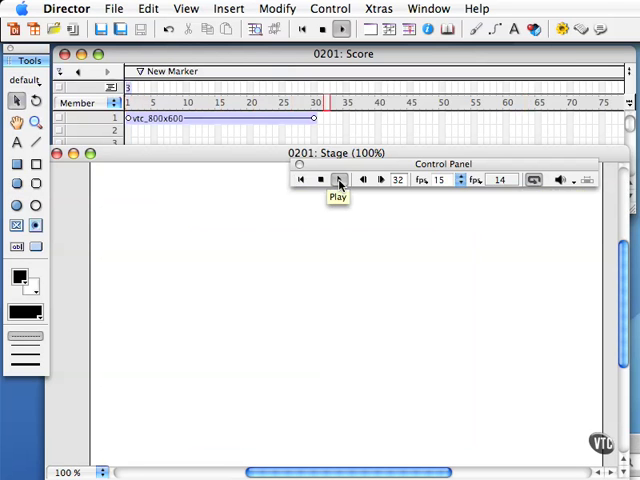
left_click(338, 180)
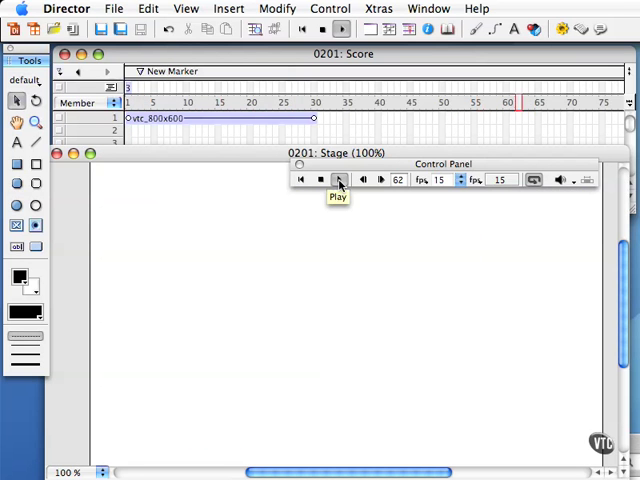
left_click(338, 180)
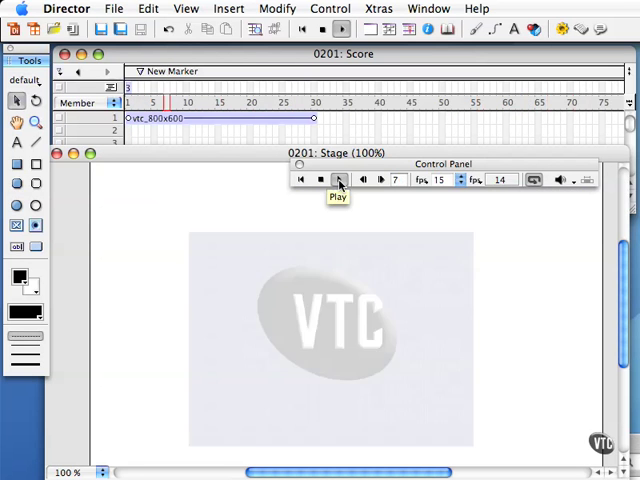
left_click(338, 180)
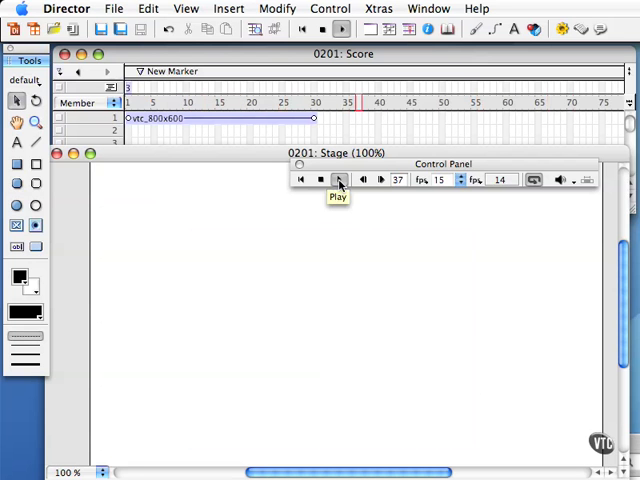
left_click(339, 180)
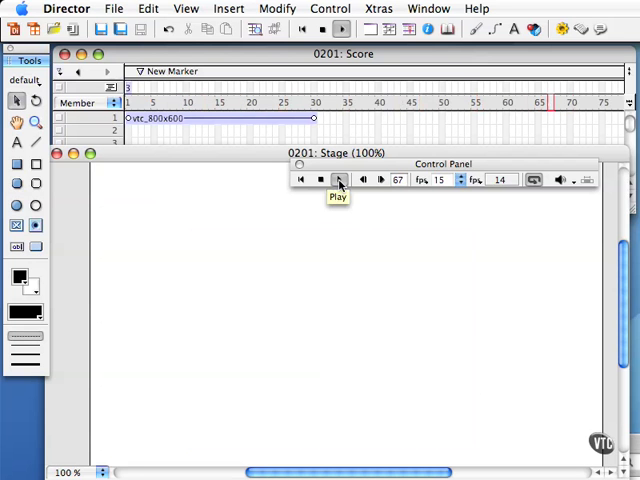
left_click(338, 180)
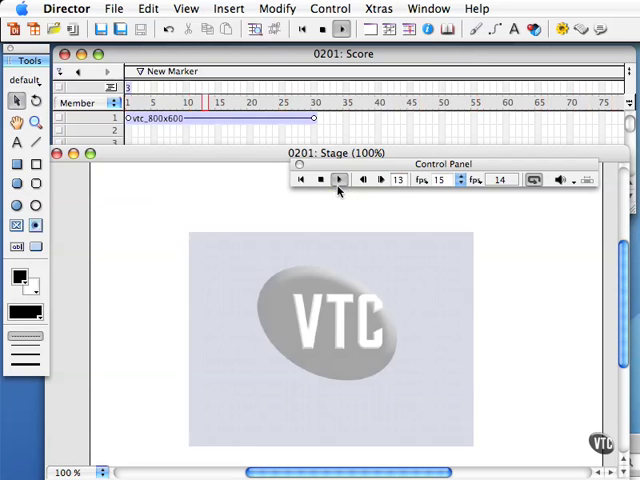
left_click(338, 180)
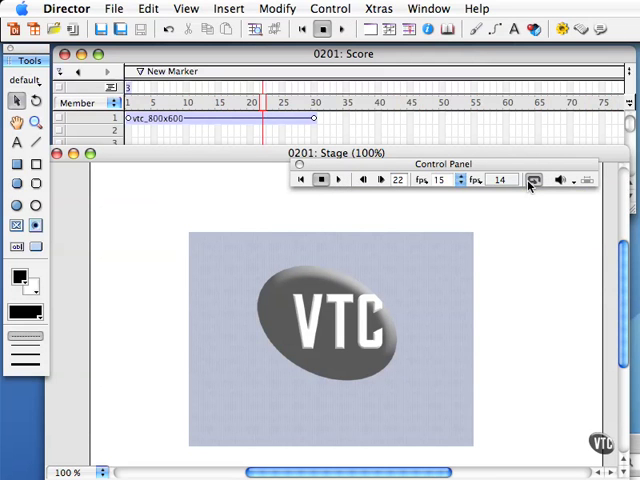
mouse_move(533, 180)
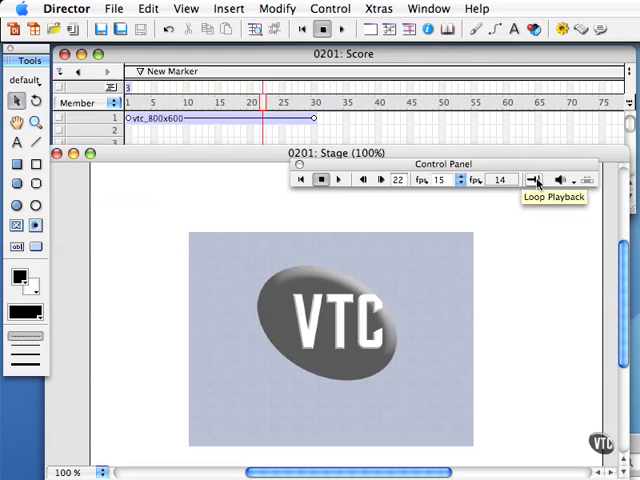
- Turn Loop Playback off and replay from frame 1, running on to frame 84
left_click(533, 179)
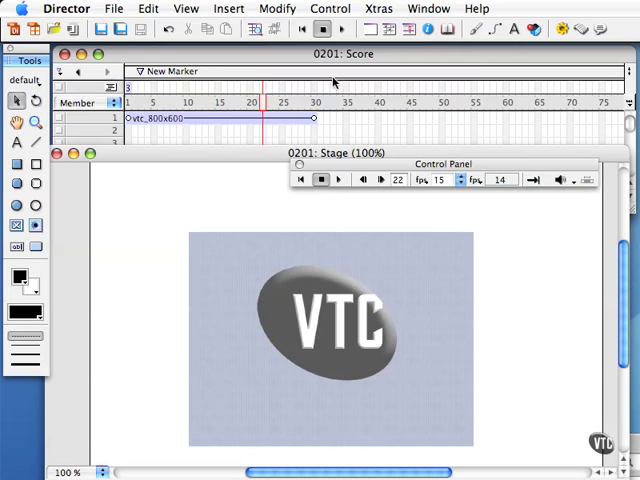
left_click(336, 180)
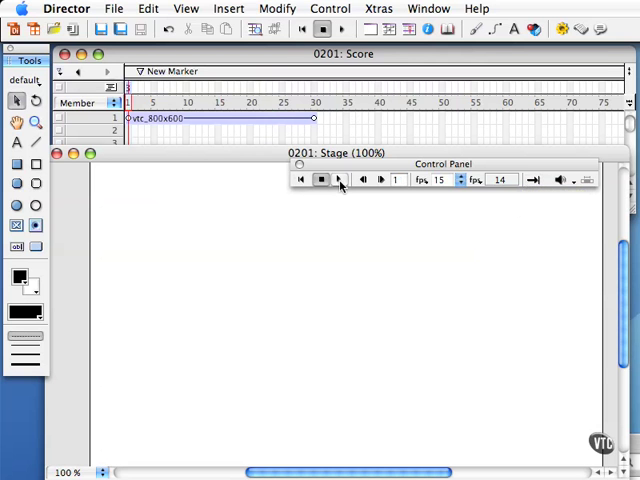
left_click(338, 180)
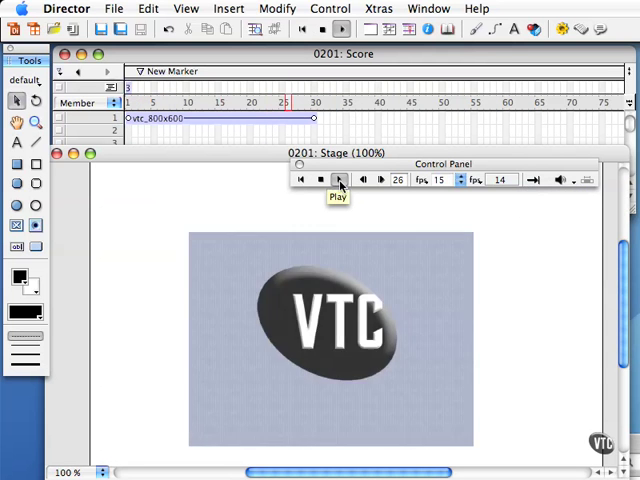
left_click(339, 180)
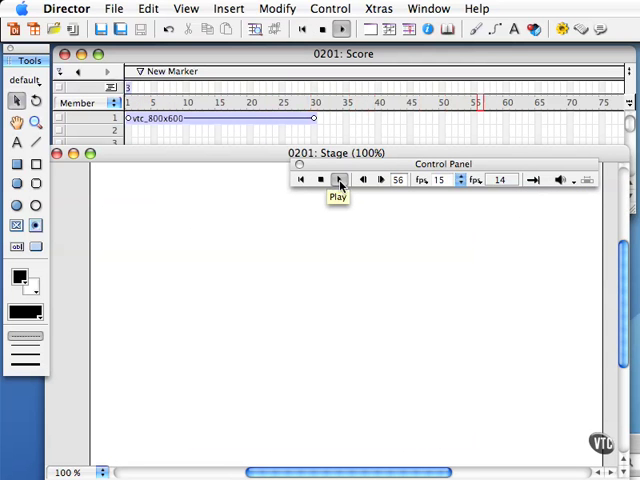
left_click(320, 180)
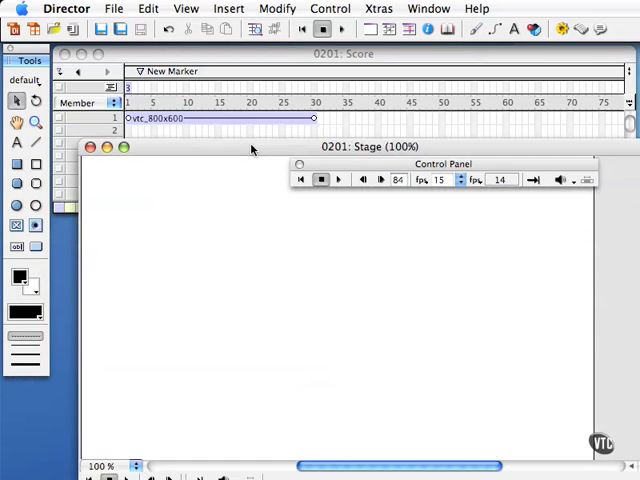
mouse_move(300, 179)
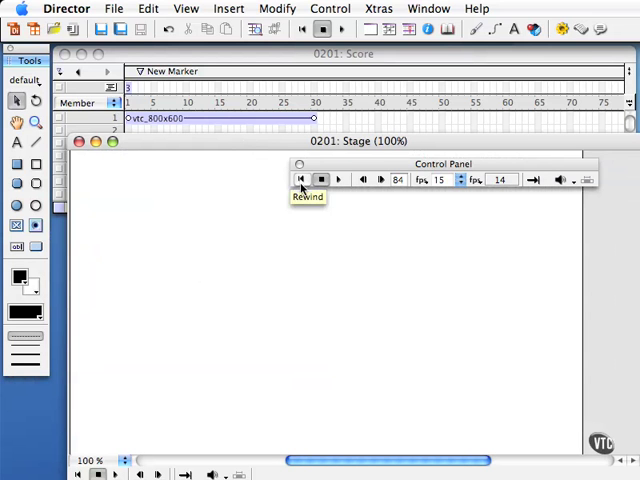
- Rewind to frame 1, re-enable Loop Playback, then play and stop the repeating movie
left_click(301, 179)
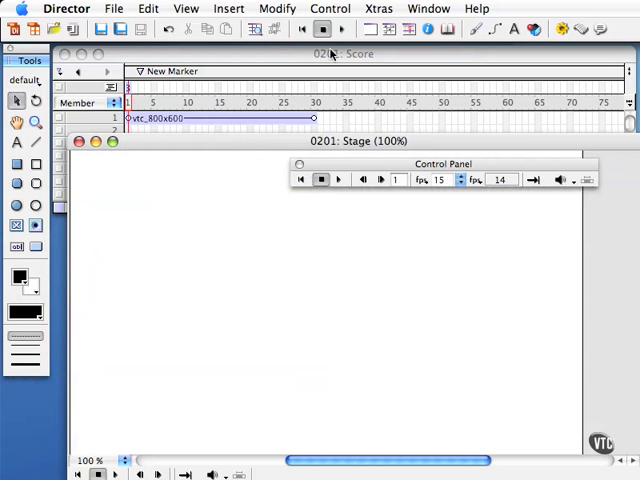
left_click(341, 28)
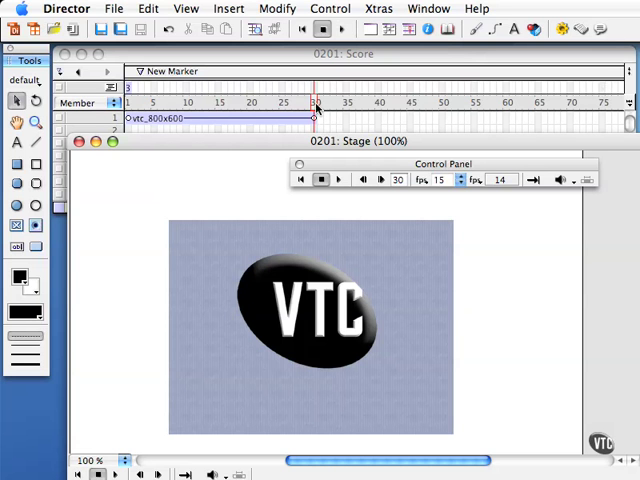
mouse_move(533, 180)
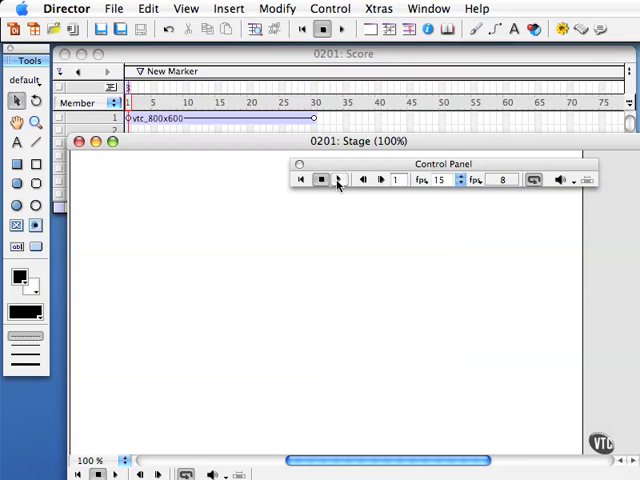
left_click(337, 179)
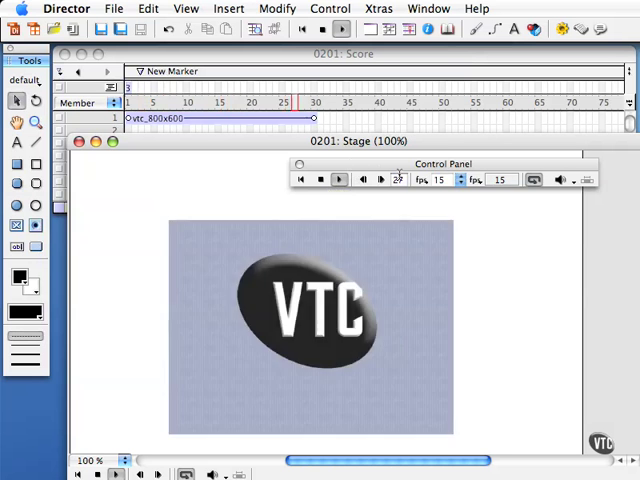
left_click(337, 179)
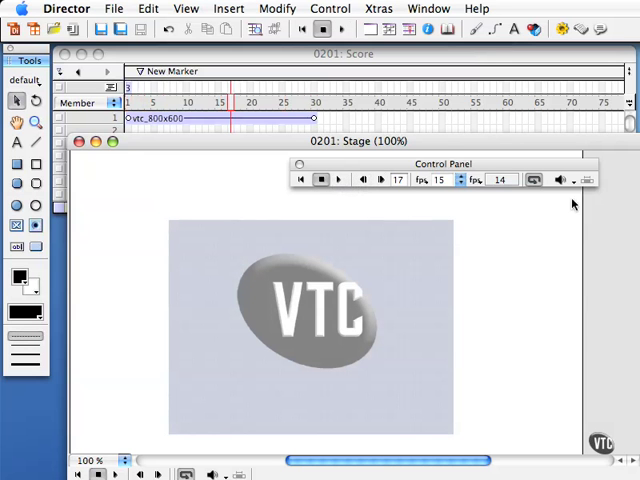
- Look over the volume level choices, then switch Loop Playback off again
left_click(561, 180)
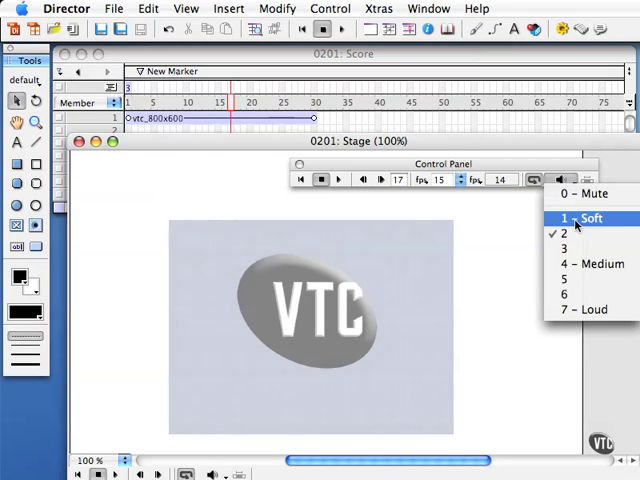
mouse_move(571, 264)
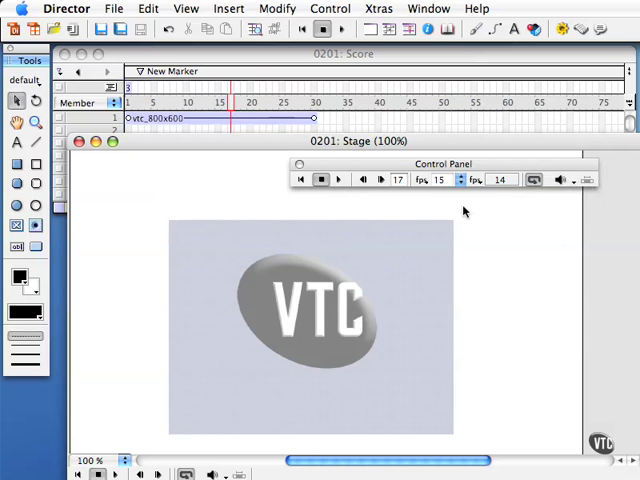
mouse_move(382, 72)
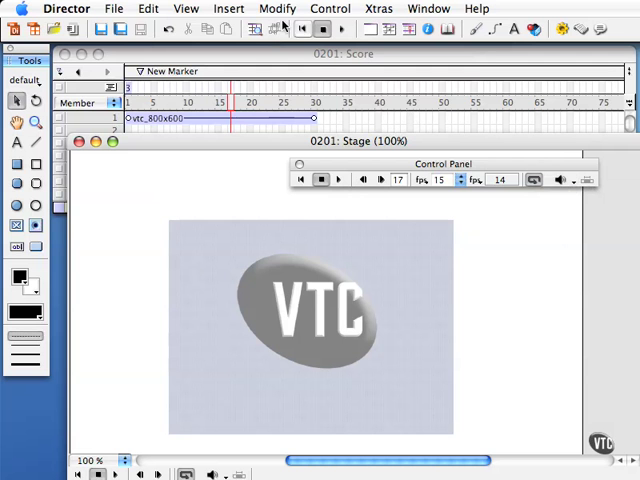
left_click(300, 29)
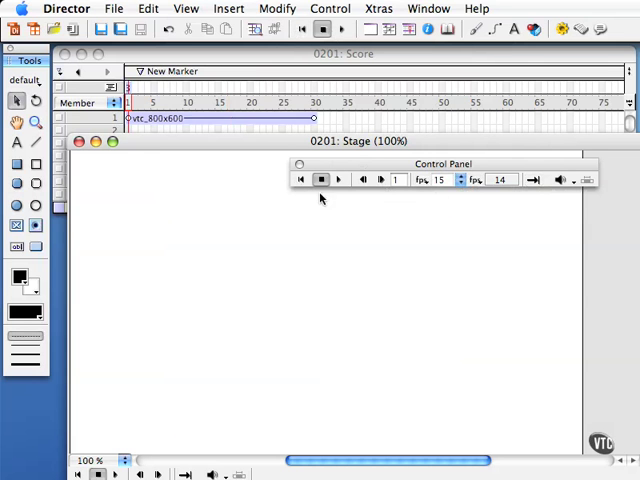
mouse_move(333, 105)
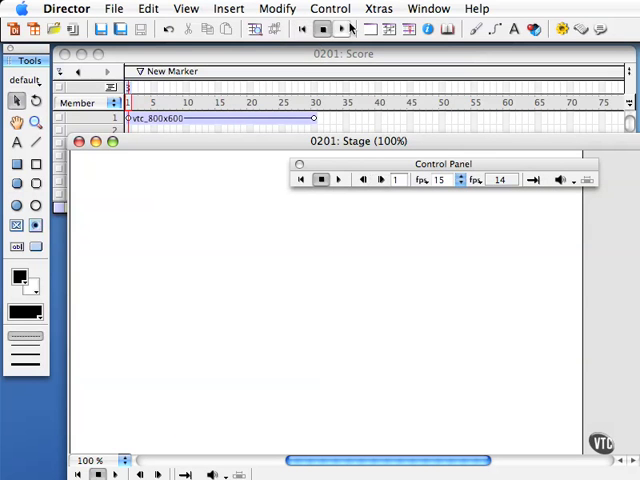
mouse_move(331, 242)
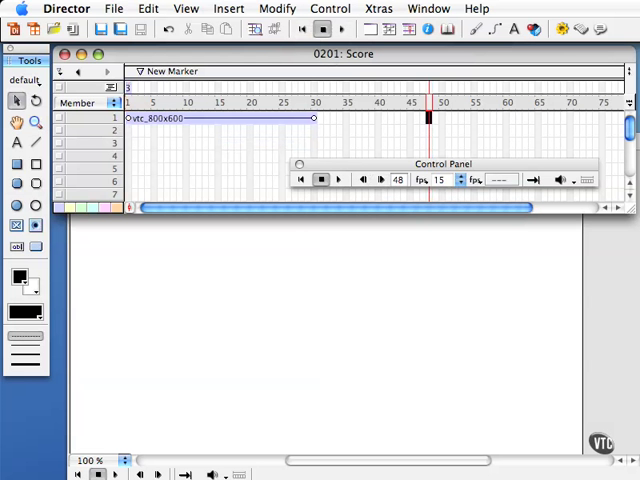
mouse_move(588, 181)
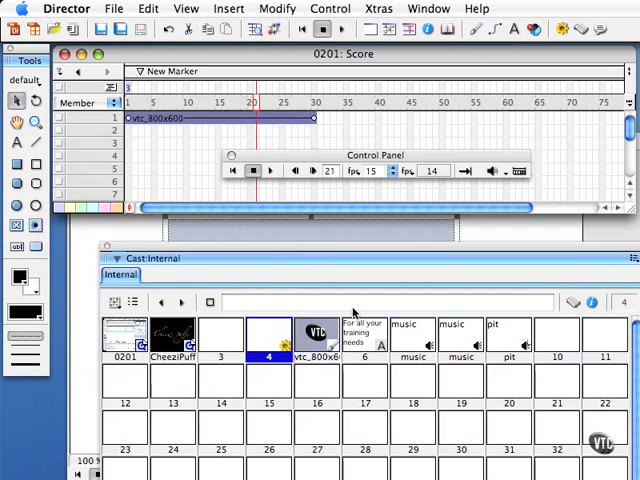
- Select the 'For all your training needs' text cast member to place in channel 4
left_click(364, 335)
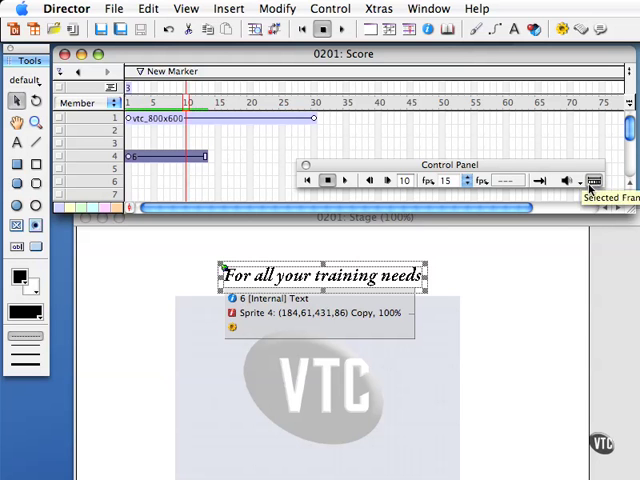
mouse_move(140, 110)
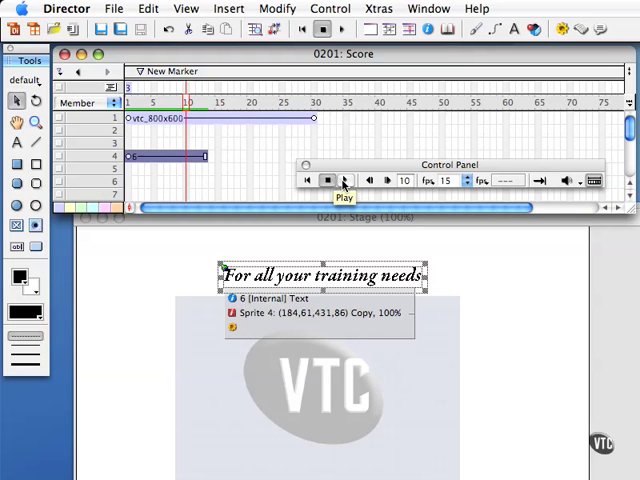
- Play and stop only the text sprite's frames 1–13 with Selected Frames Only on
left_click(345, 181)
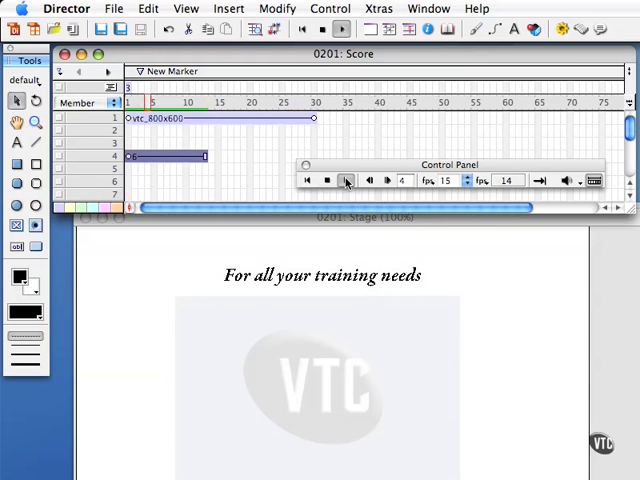
left_click(345, 181)
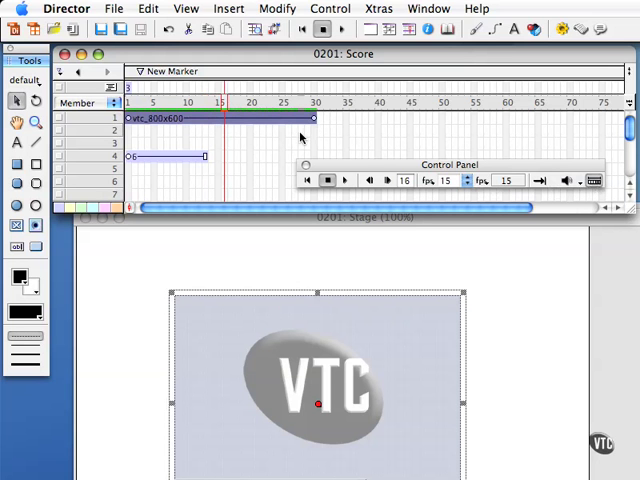
- Rewind to frame 1, play and stop only the vtc_800x600 logo sprite's frames, then select it
left_click(308, 181)
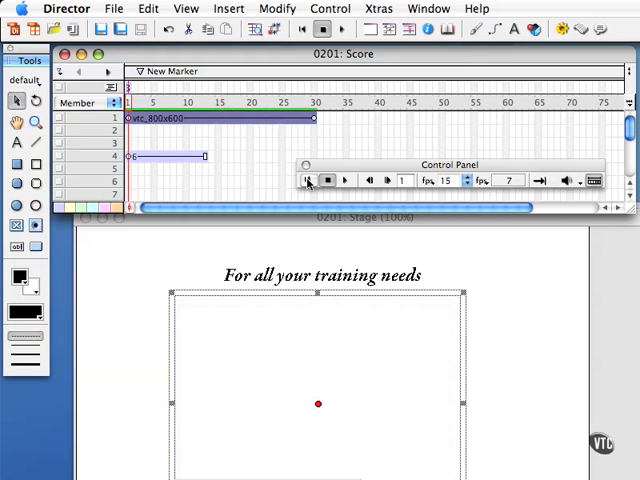
left_click(344, 181)
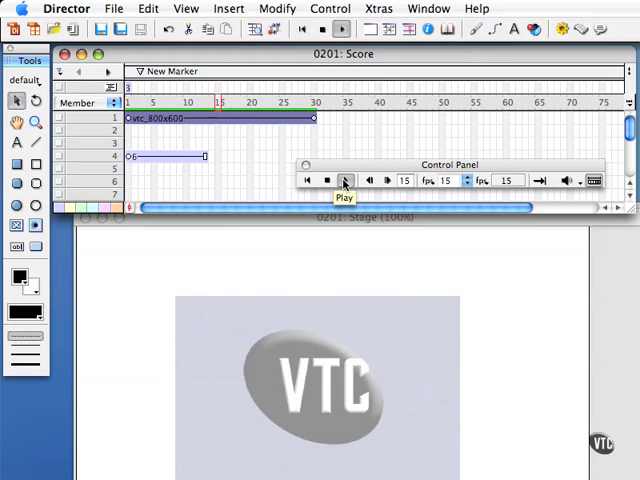
left_click(344, 181)
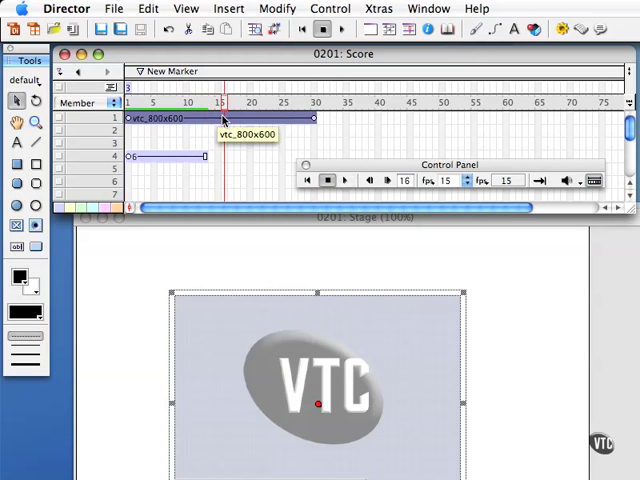
left_click(309, 181)
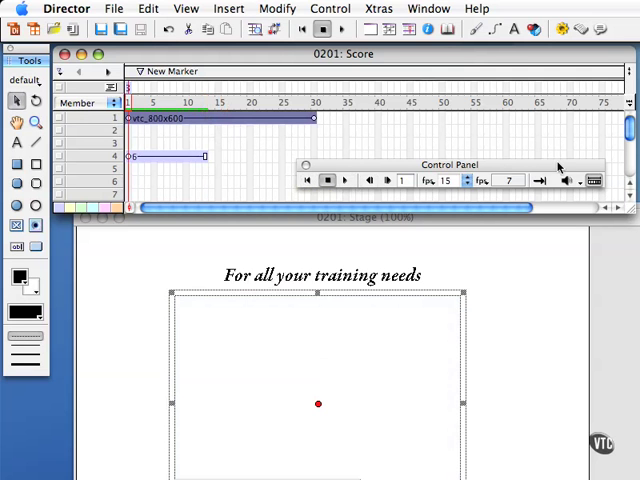
mouse_move(590, 190)
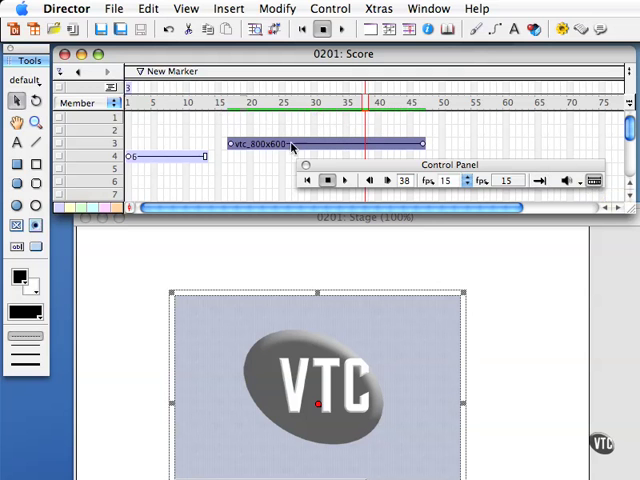
- Replay the selected frames 16–46 from frame 1 several times, ending at frame 10
left_click(367, 181)
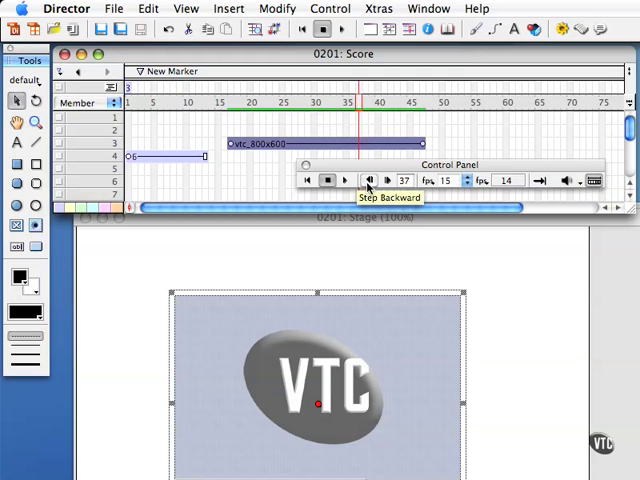
left_click(307, 181)
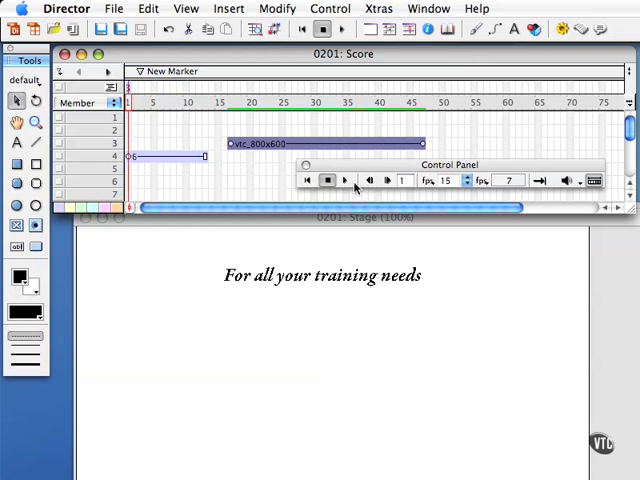
left_click(345, 181)
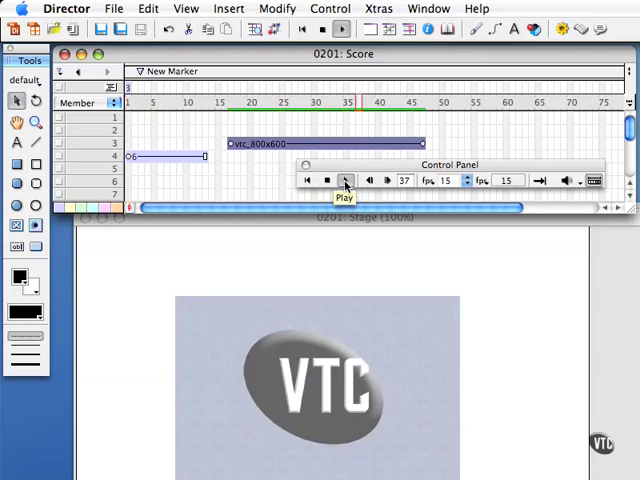
left_click(345, 180)
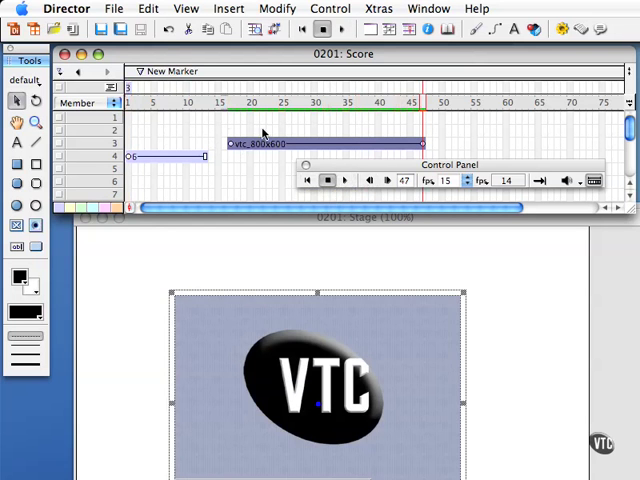
left_click(307, 181)
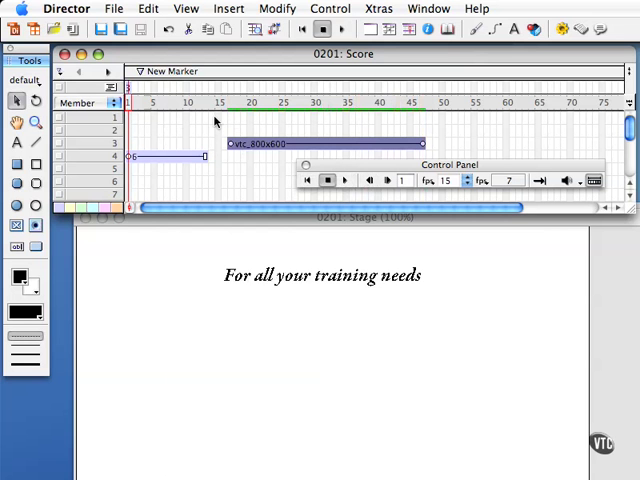
left_click(345, 181)
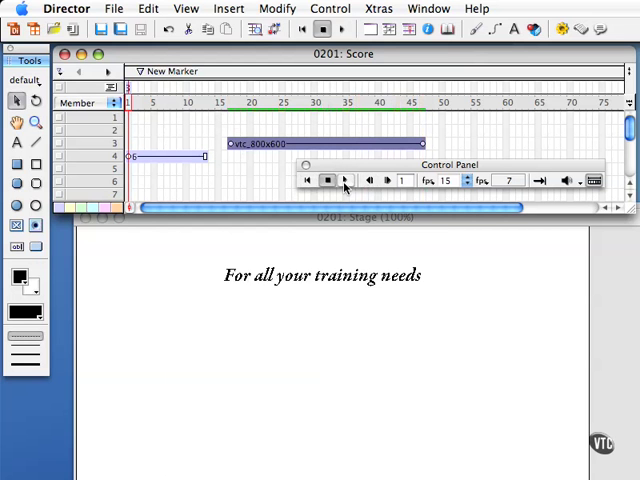
left_click(346, 180)
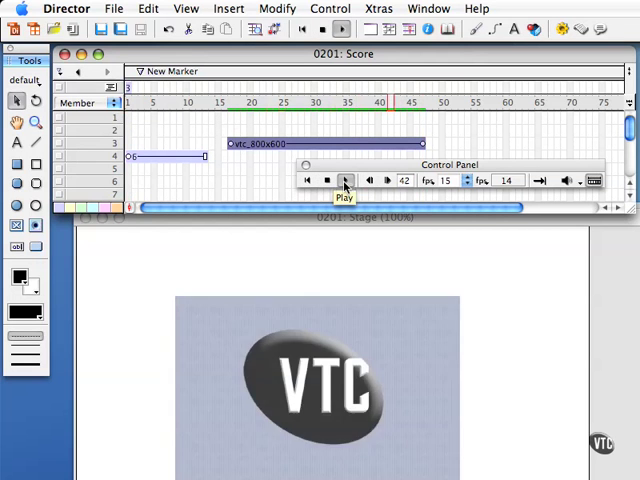
left_click(344, 180)
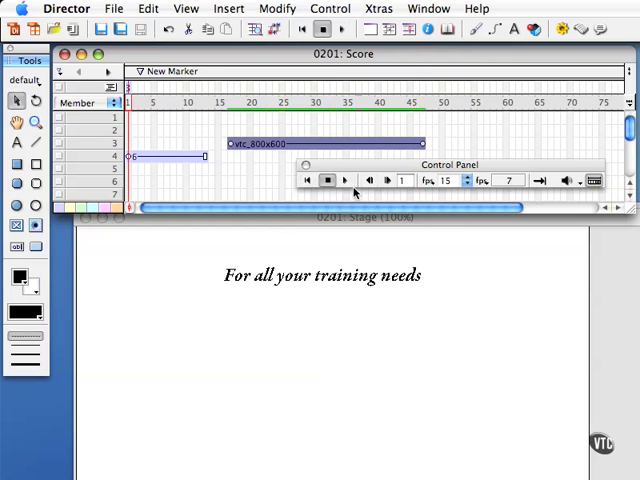
left_click(345, 181)
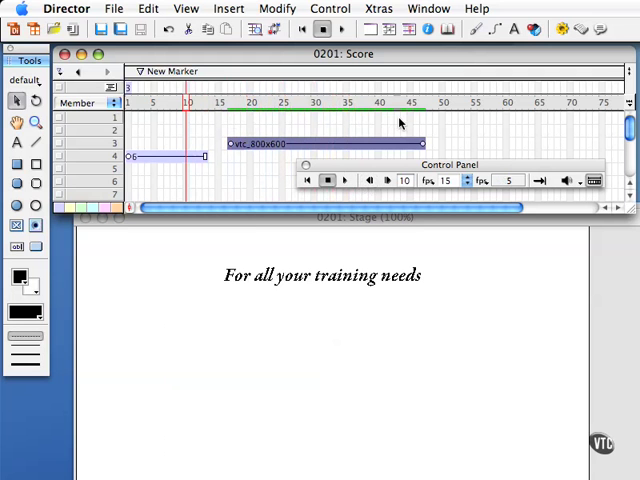
mouse_move(405, 125)
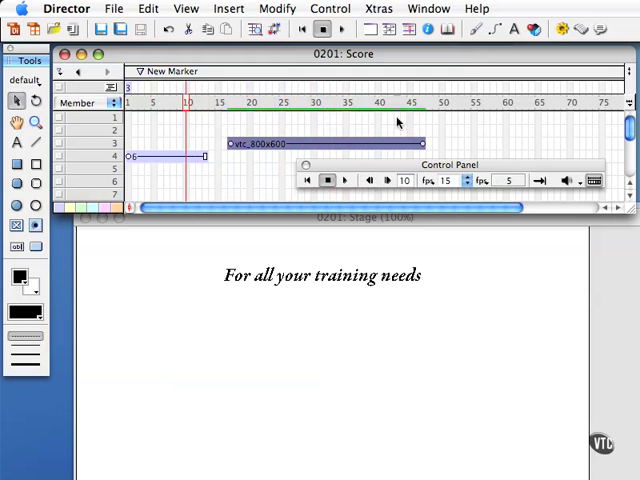
- Move the Control Panel down over the Stage window, clear of the score
left_click_drag(450, 165, 445, 279)
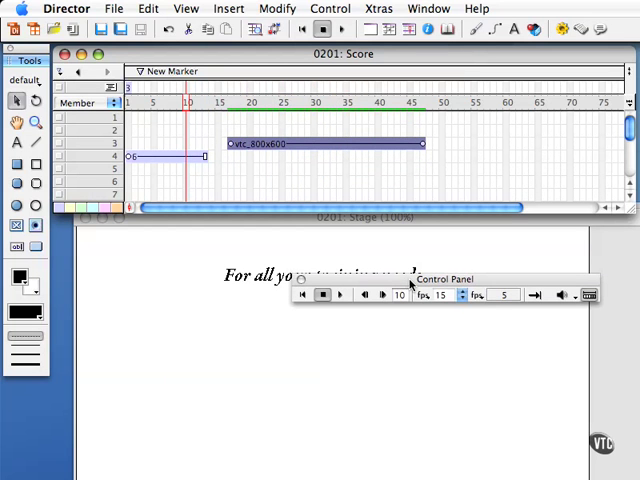
left_click_drag(443, 279, 457, 340)
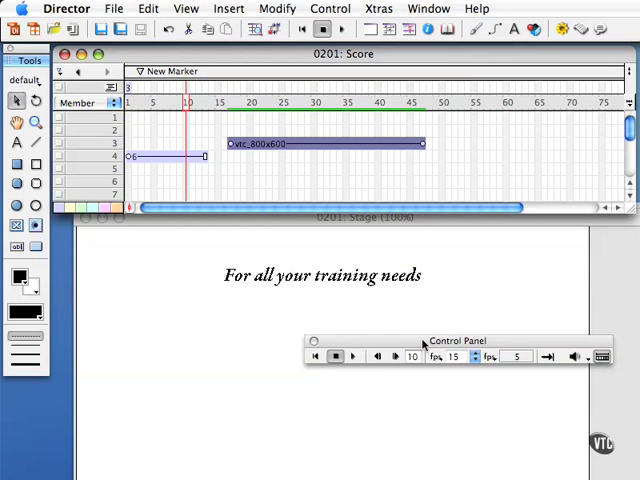